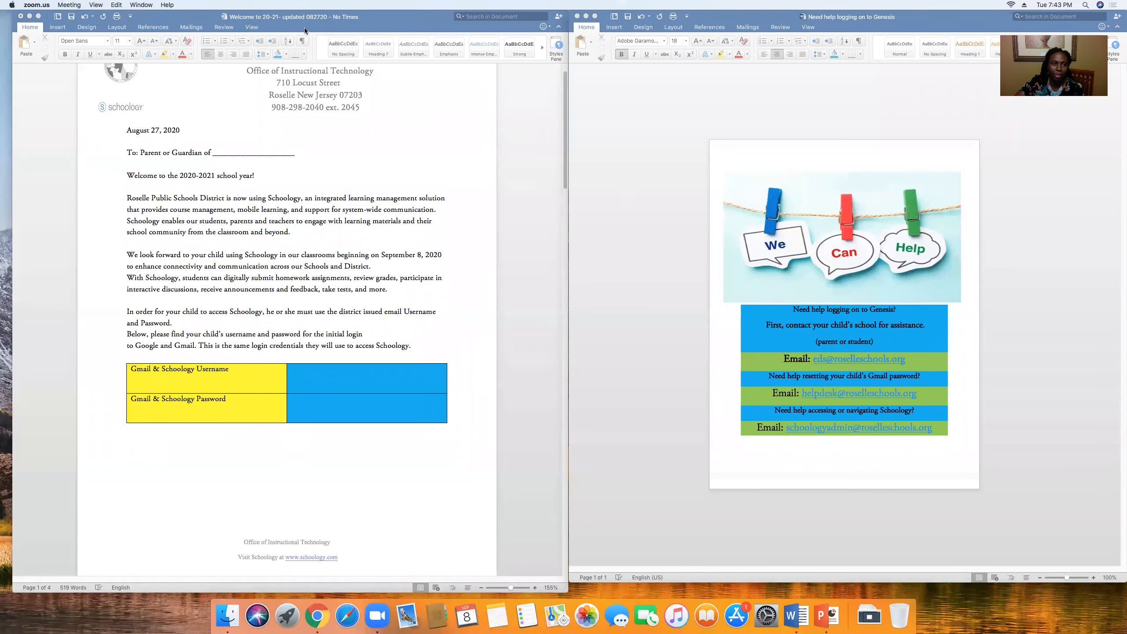
{"action": "mouse_move", "coordinate": [411, 180]}
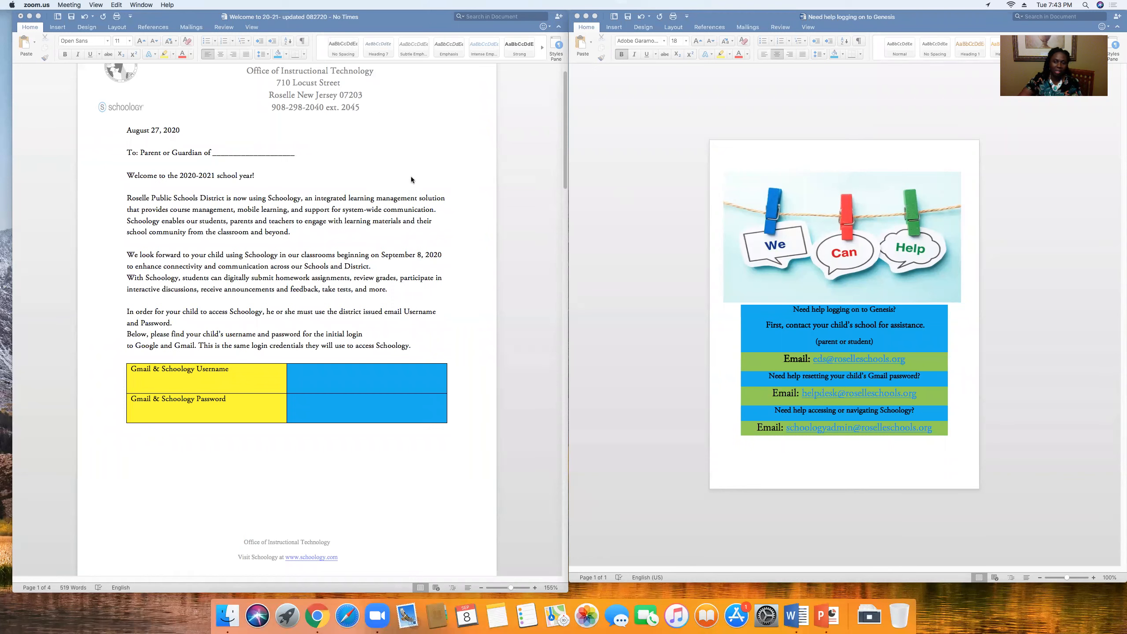
{"action": "mouse_move", "coordinate": [389, 227]}
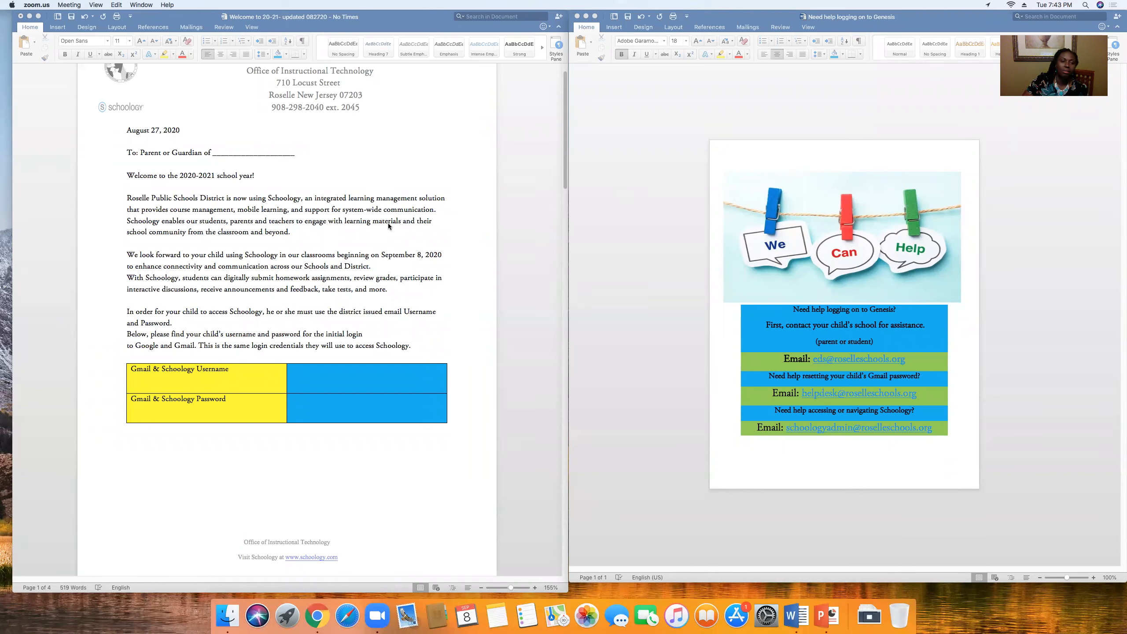
{"action": "mouse_move", "coordinate": [513, 421]}
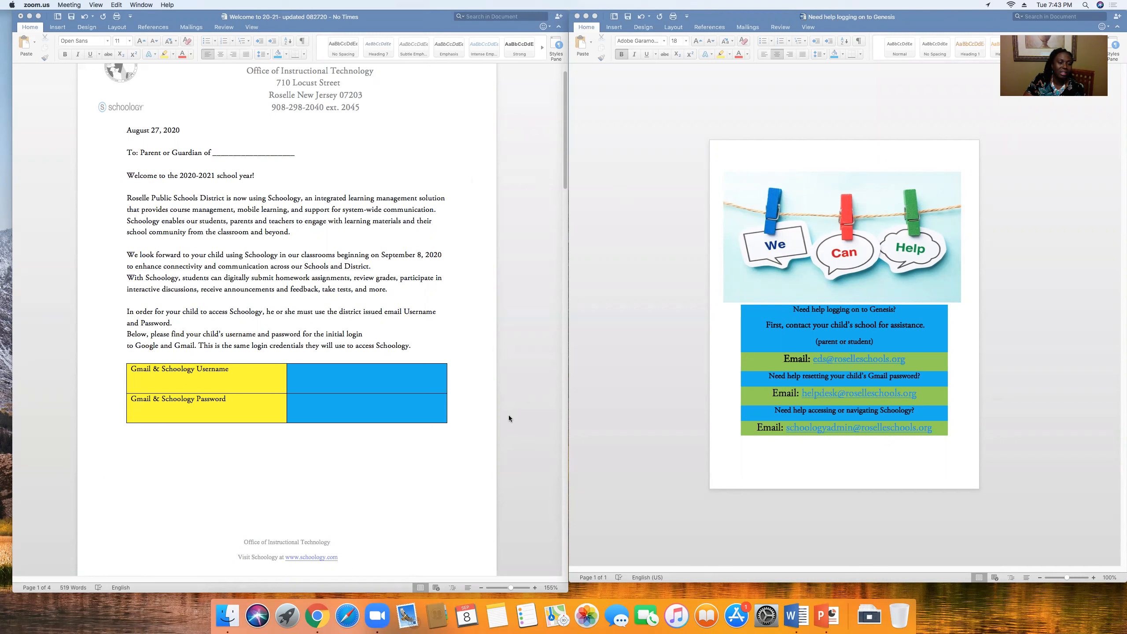
{"action": "mouse_move", "coordinate": [512, 371]}
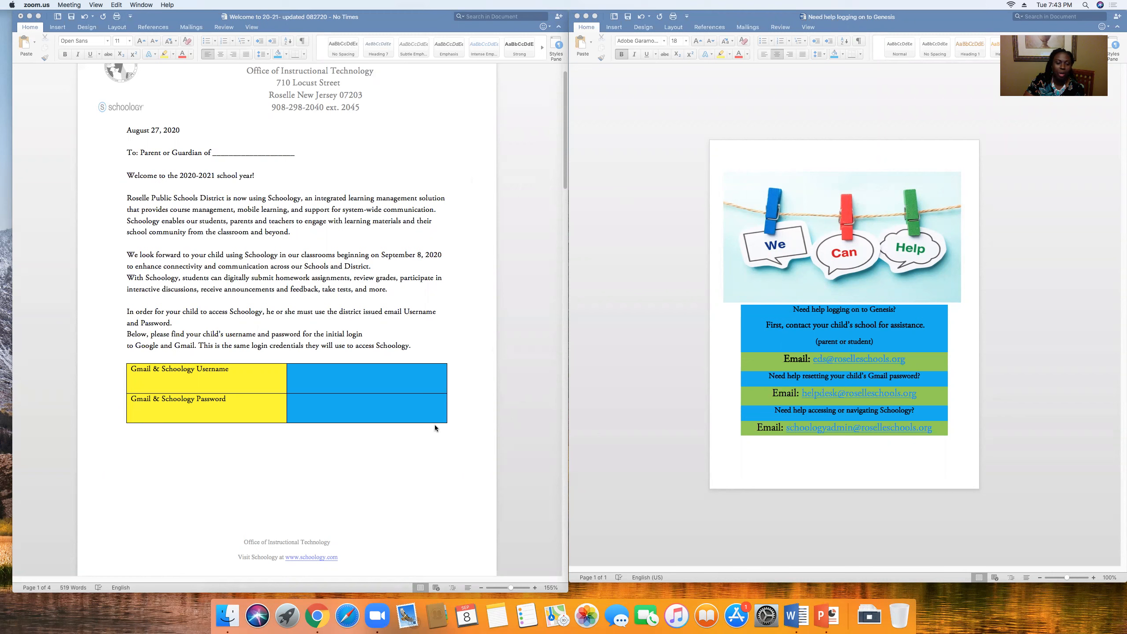
{"action": "mouse_move", "coordinate": [415, 441]}
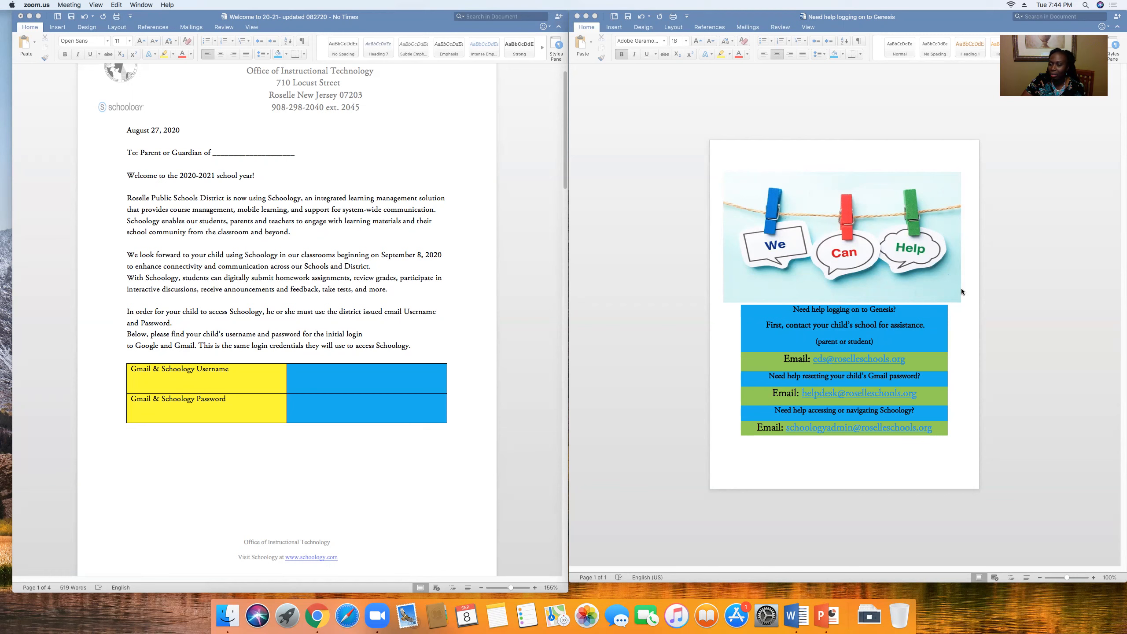
{"action": "mouse_move", "coordinate": [950, 309]}
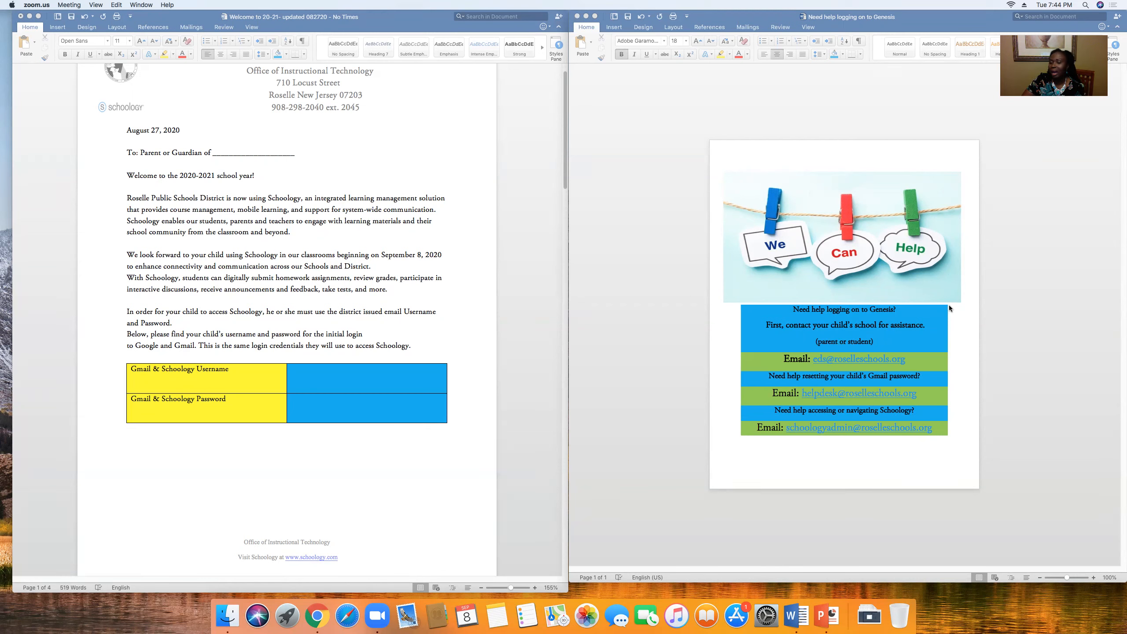
{"action": "mouse_move", "coordinate": [920, 322]}
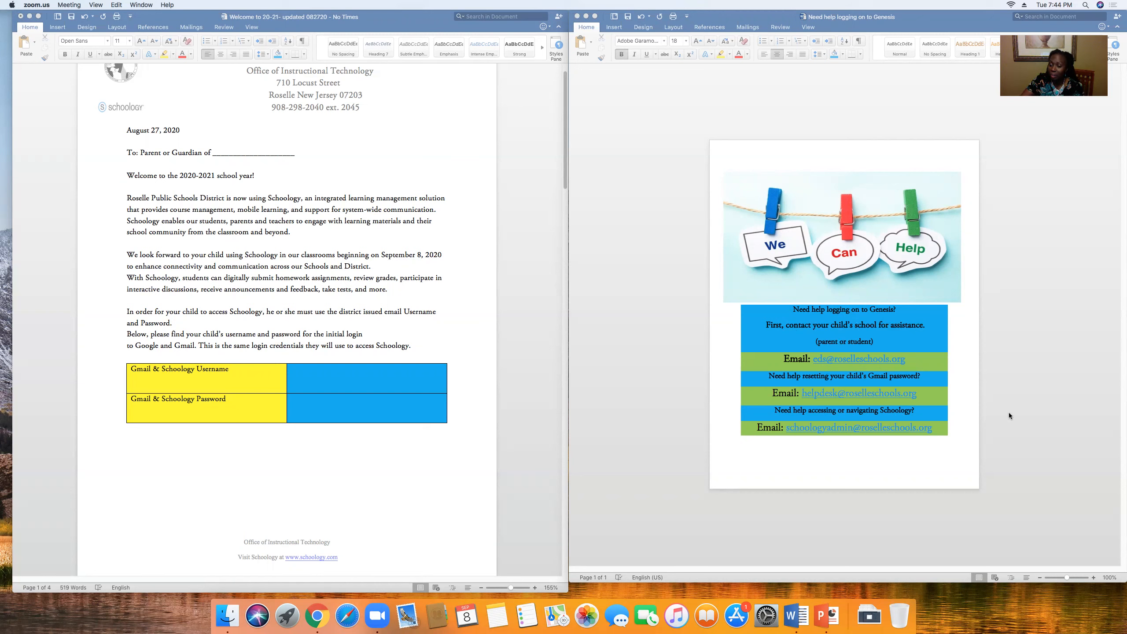
{"action": "mouse_move", "coordinate": [1026, 400]}
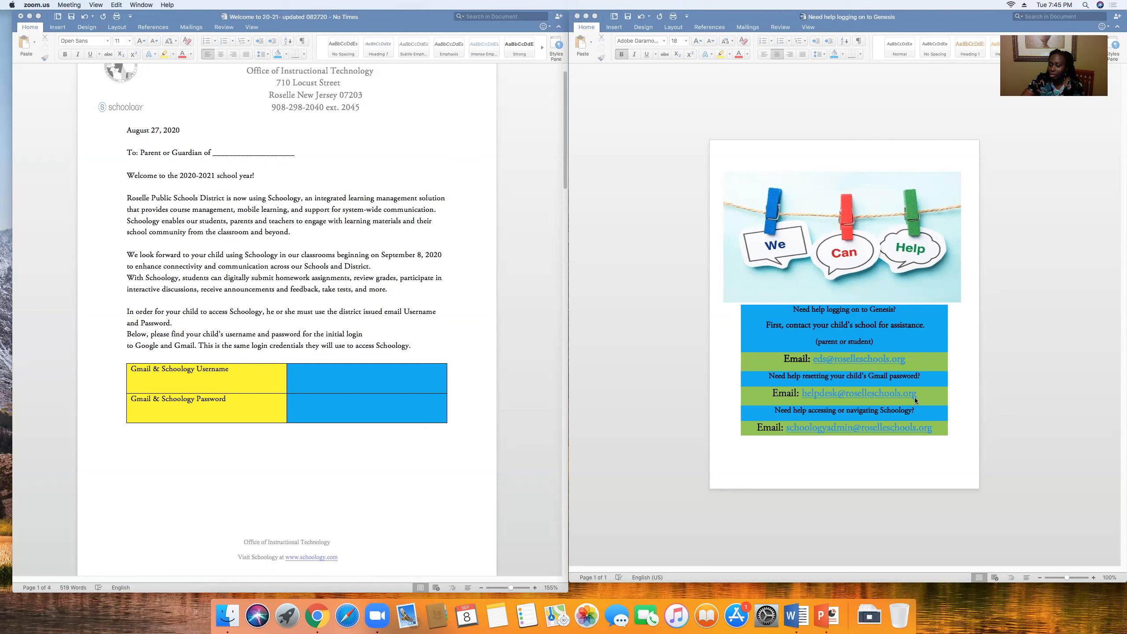
{"action": "mouse_move", "coordinate": [822, 466]}
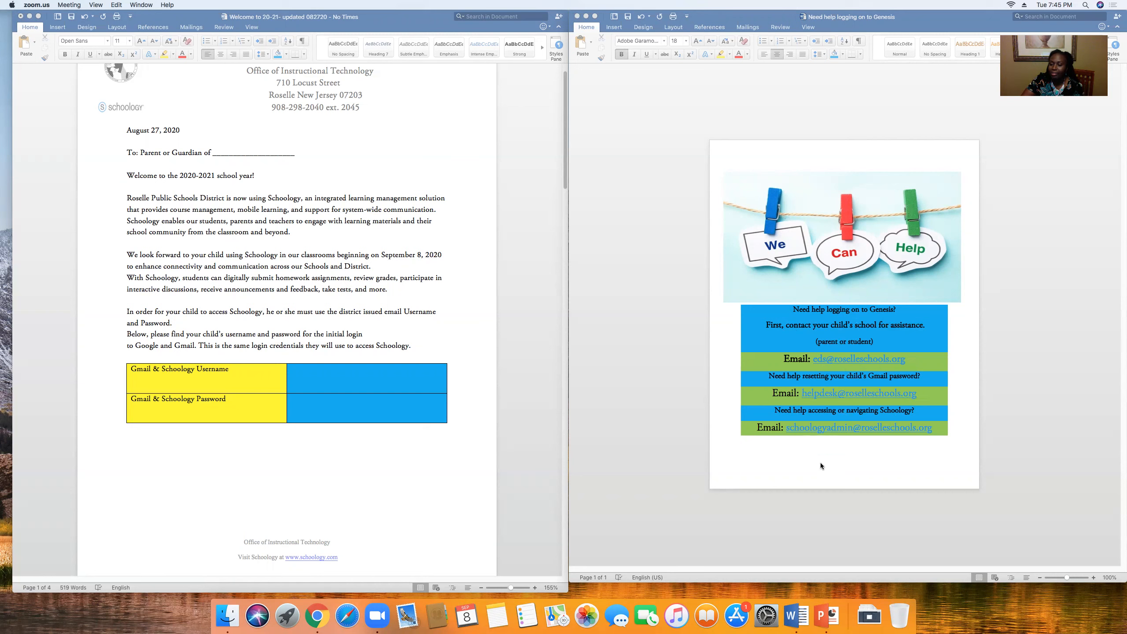
{"action": "mouse_move", "coordinate": [1050, 462]}
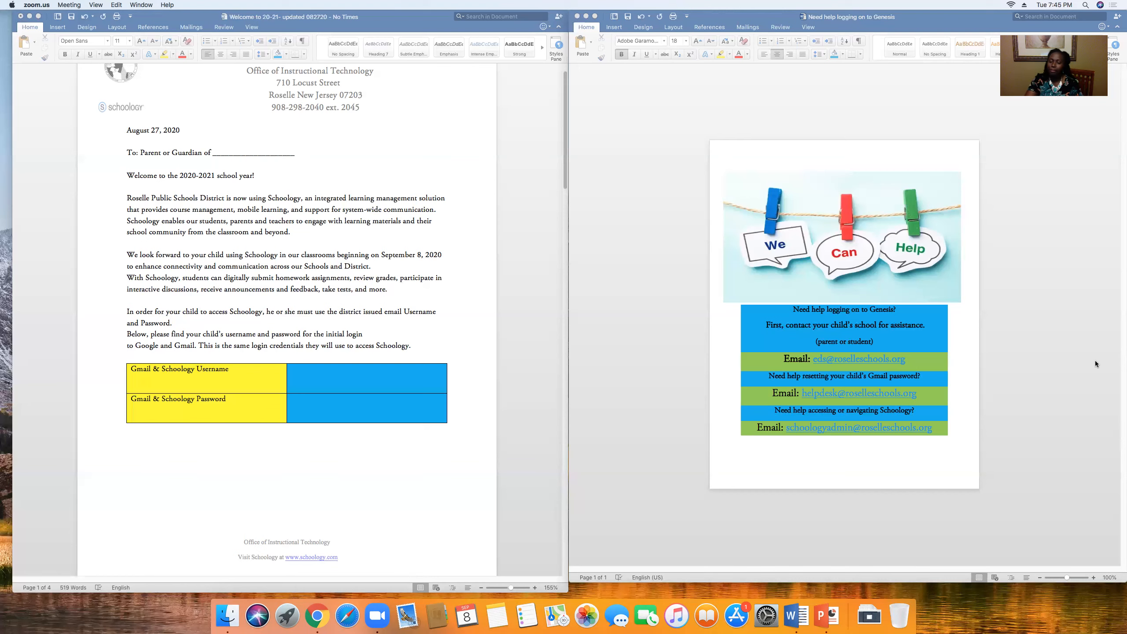
{"action": "mouse_move", "coordinate": [851, 445]}
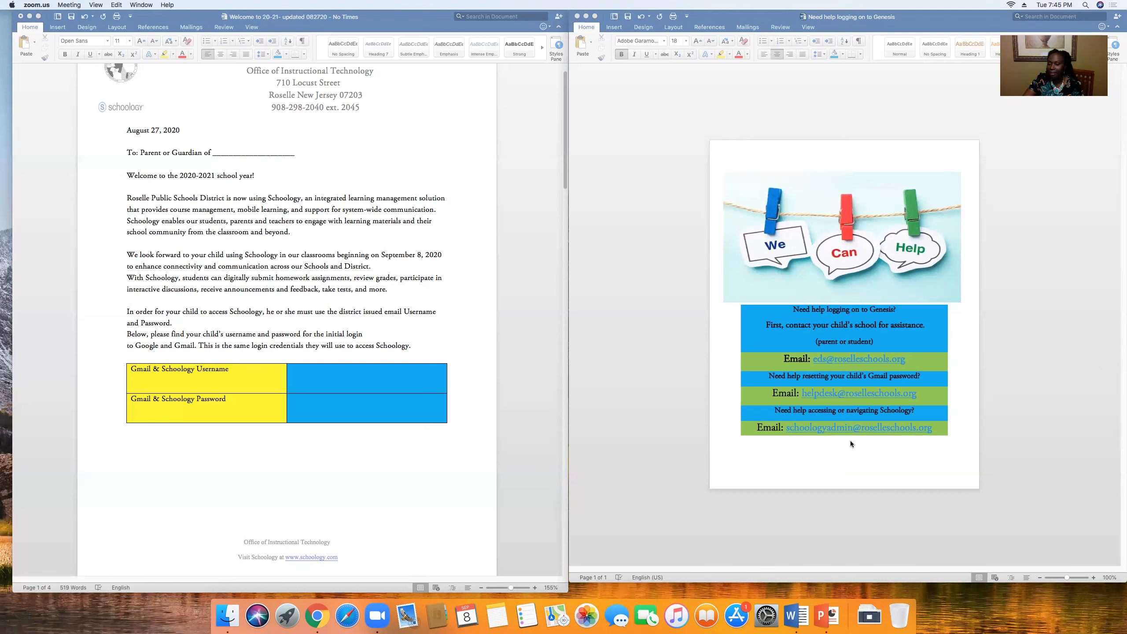